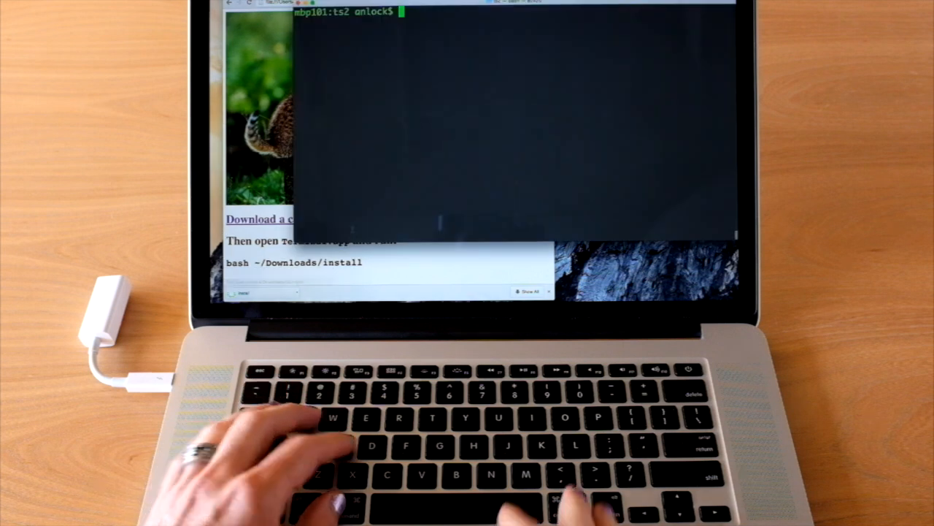
text(bash)
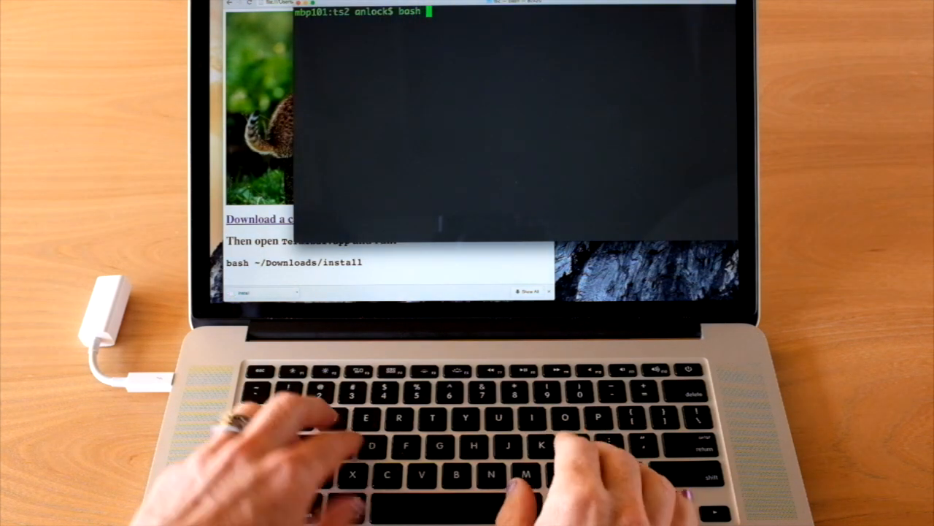
text(~/Downloads/install)
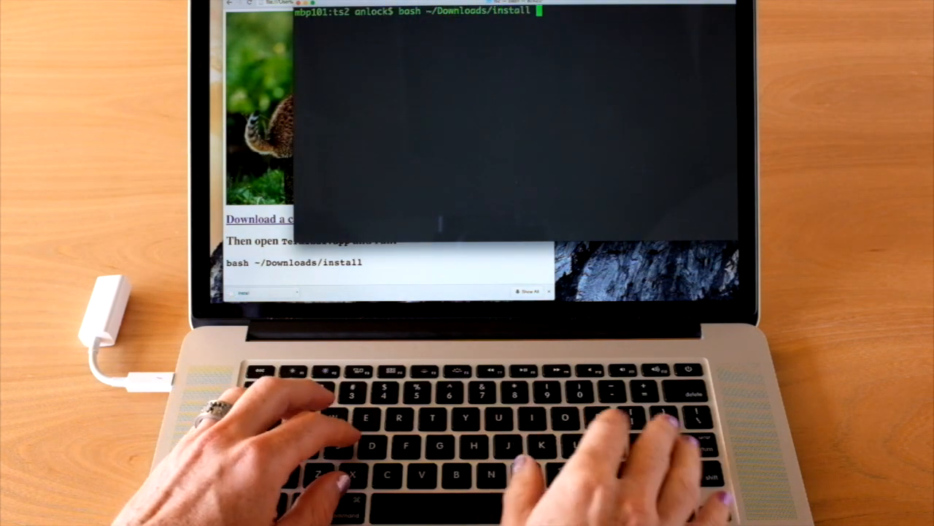